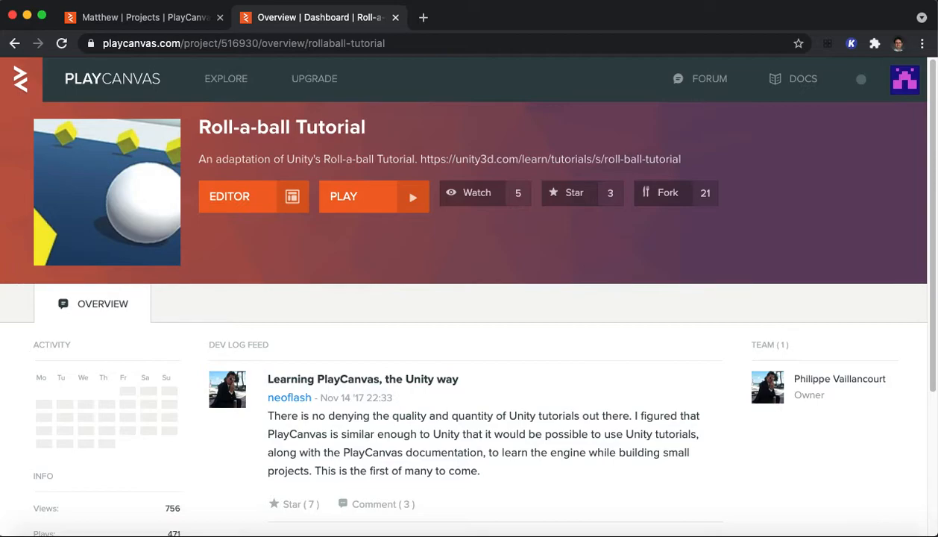
mouse_move(543, 20)
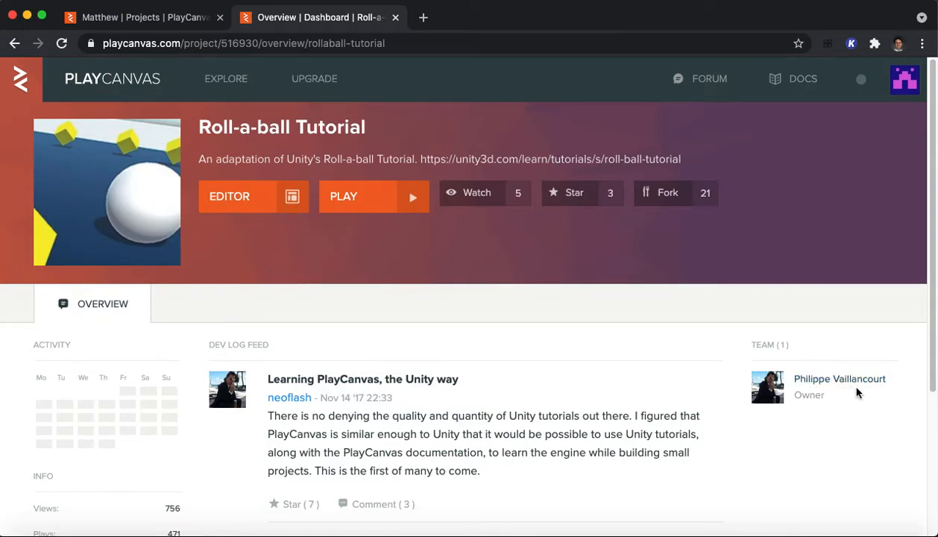
mouse_move(591, 432)
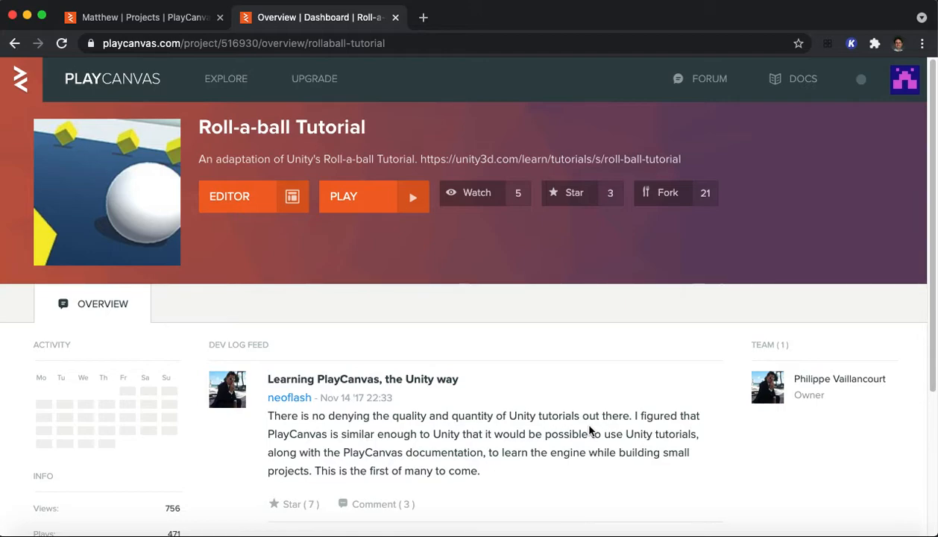
mouse_move(564, 379)
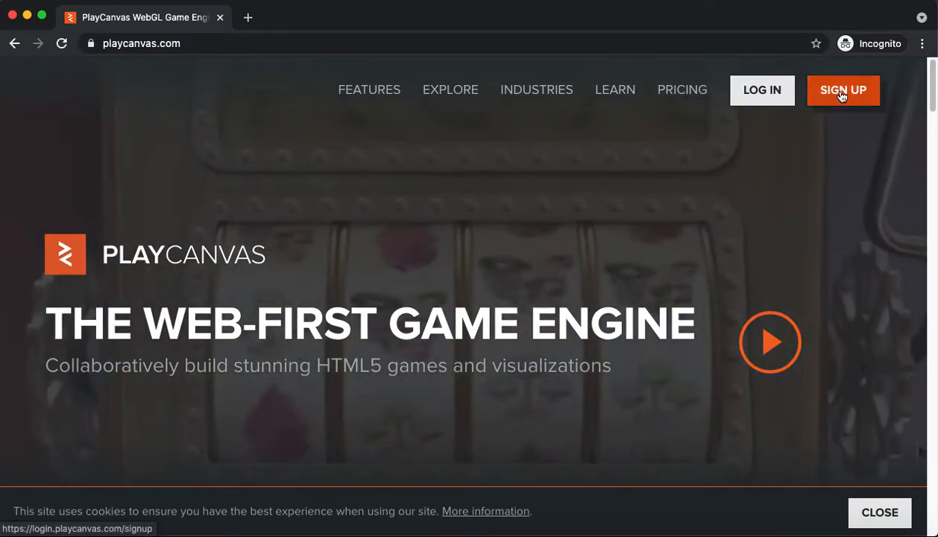
Open the PlayCanvas account sign-up form.
click(843, 89)
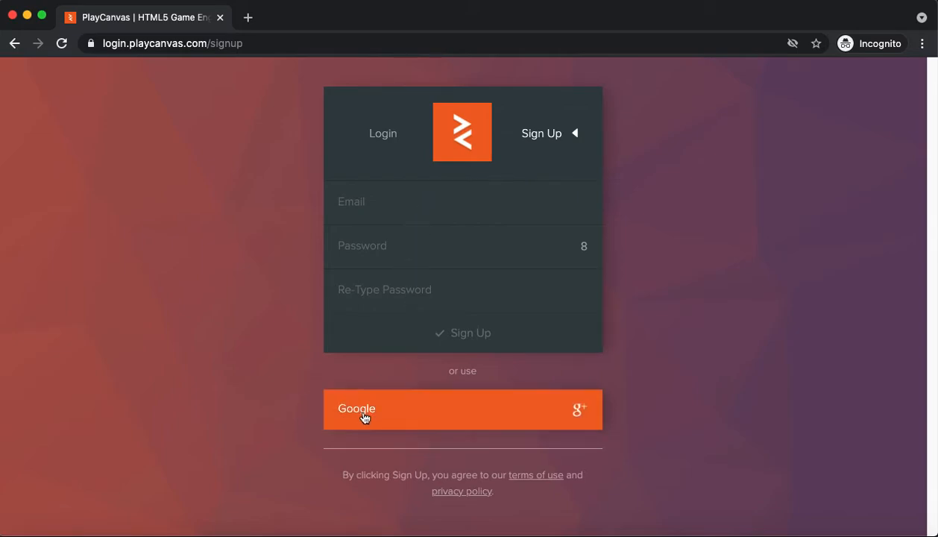
mouse_move(273, 15)
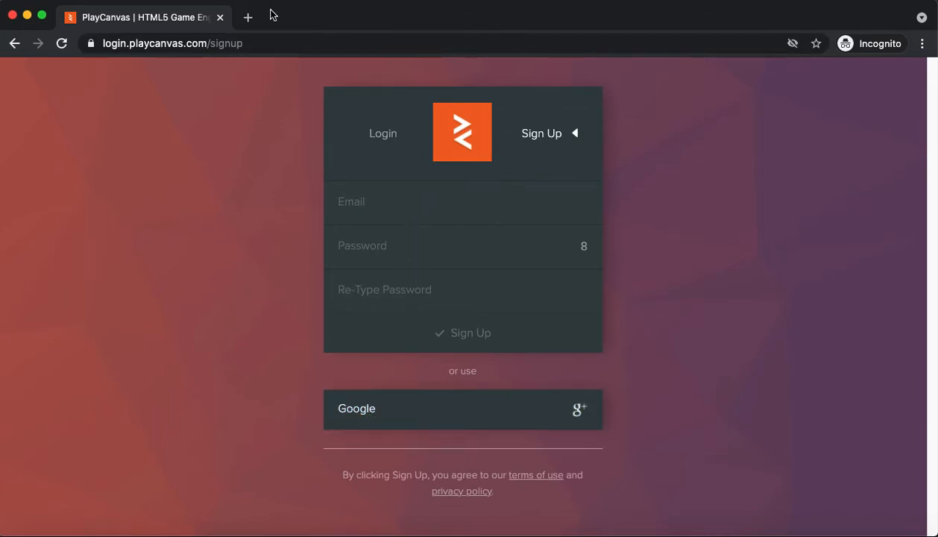
mouse_move(249, 218)
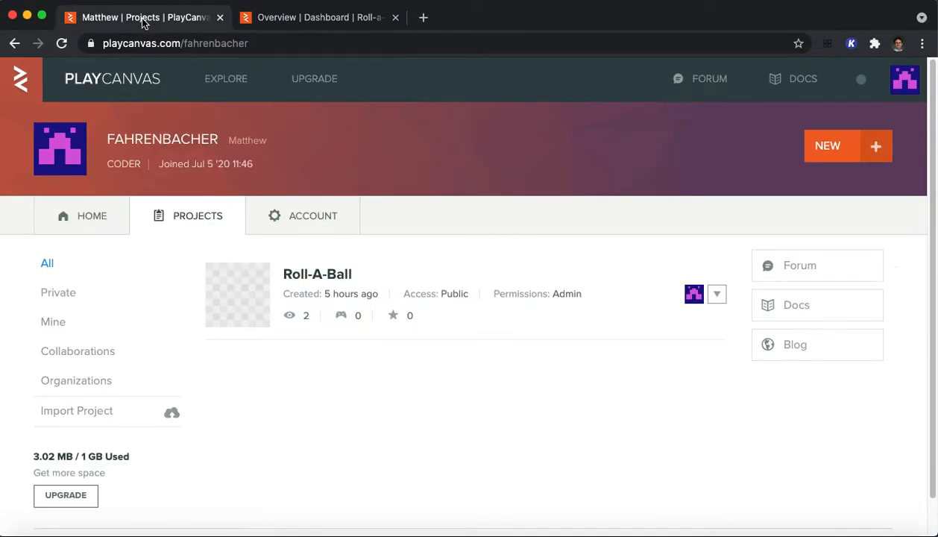
mouse_move(92, 215)
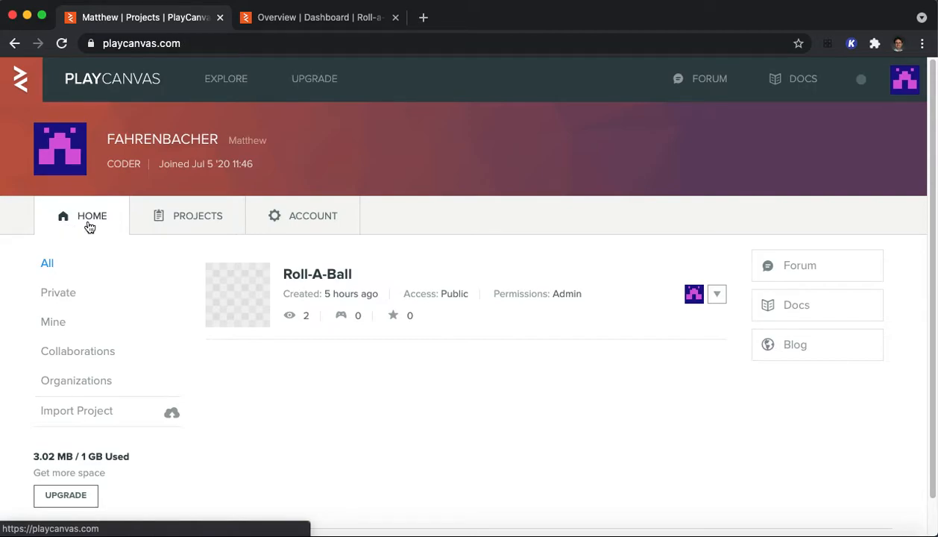
click(91, 216)
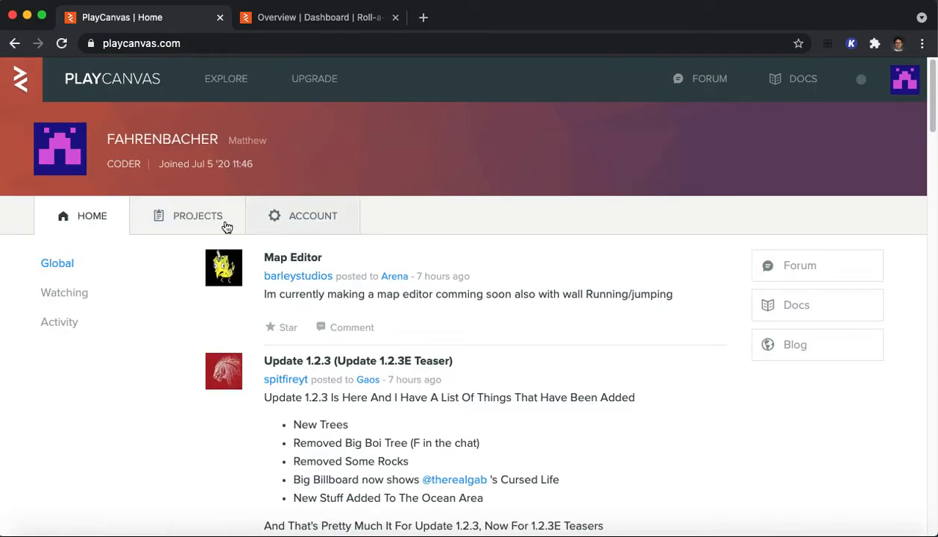
mouse_move(197, 244)
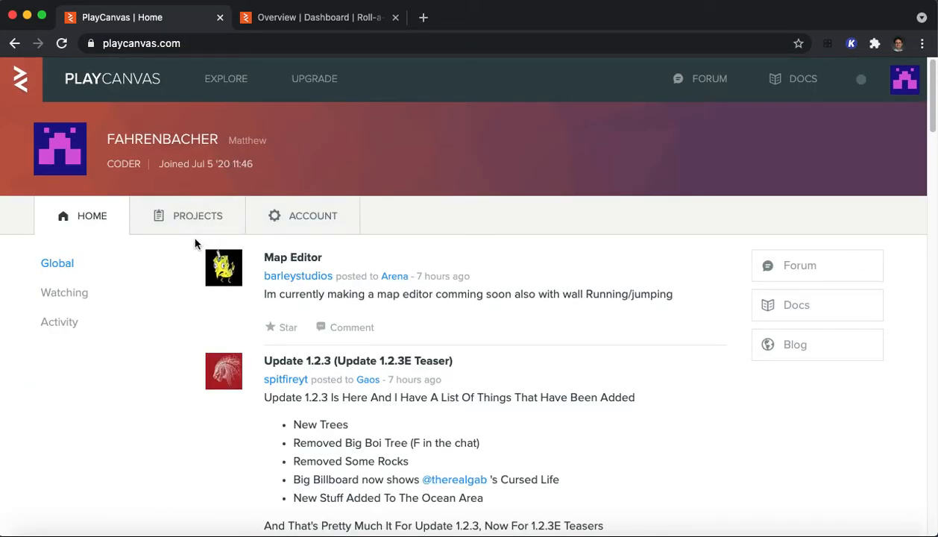
mouse_move(377, 185)
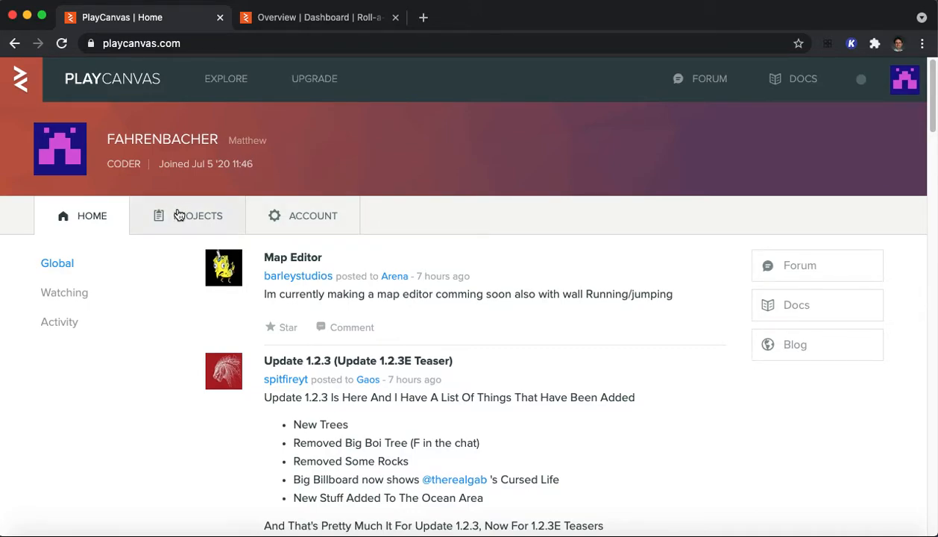
click(197, 215)
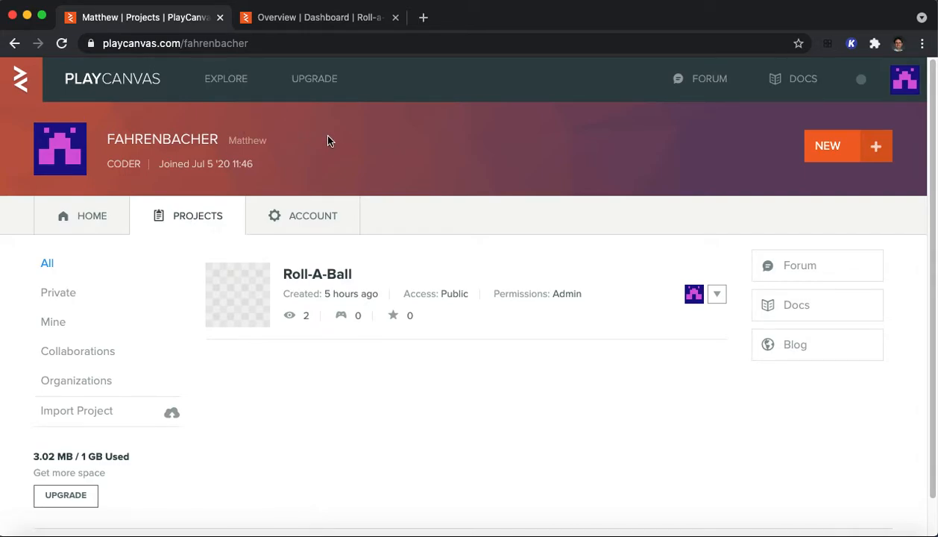
mouse_move(401, 169)
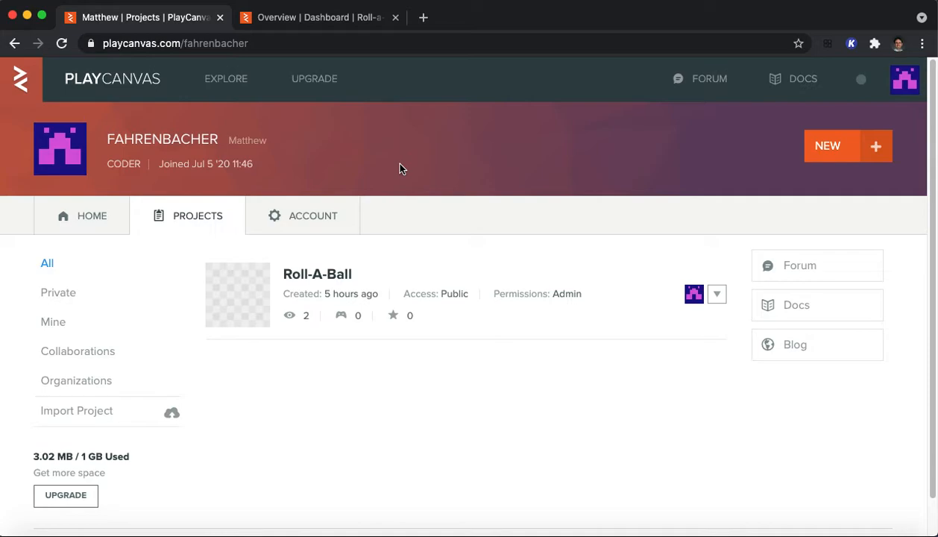
mouse_move(256, 245)
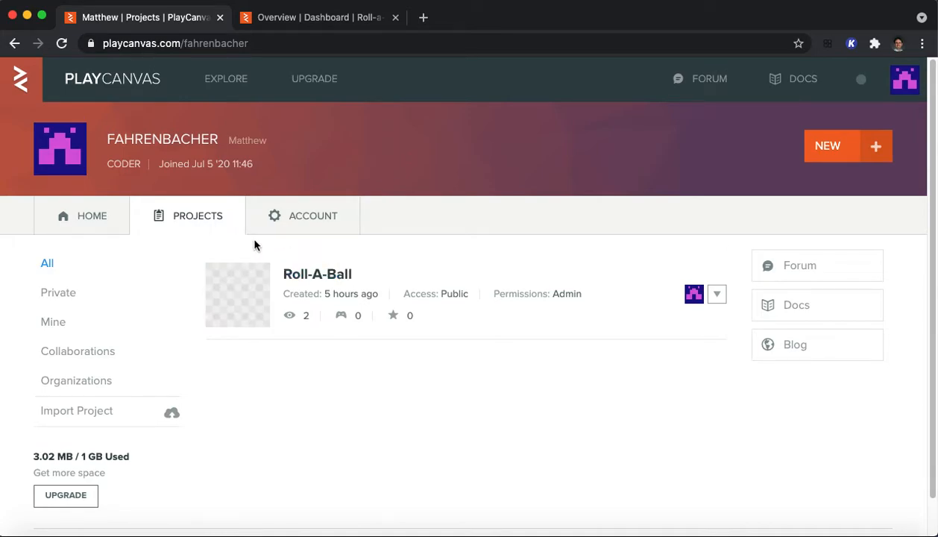
mouse_move(406, 391)
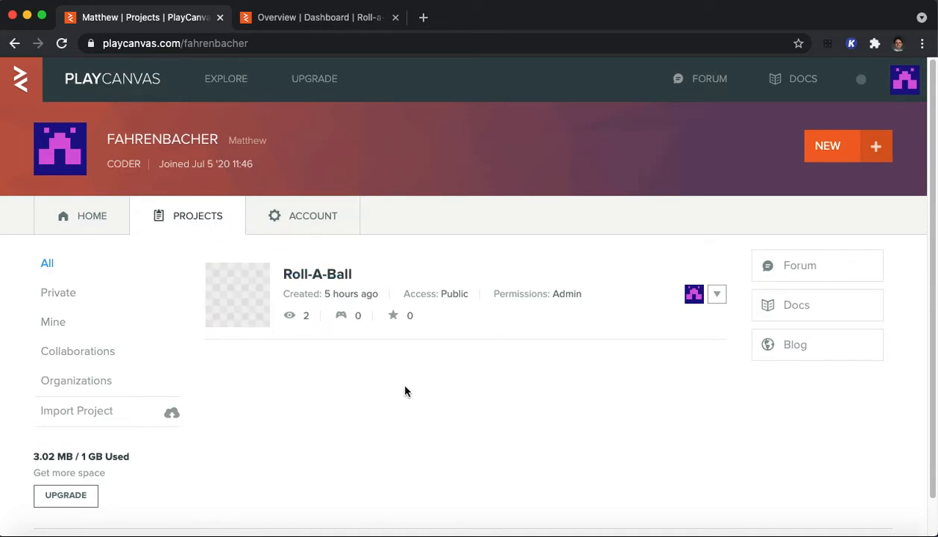
mouse_move(510, 393)
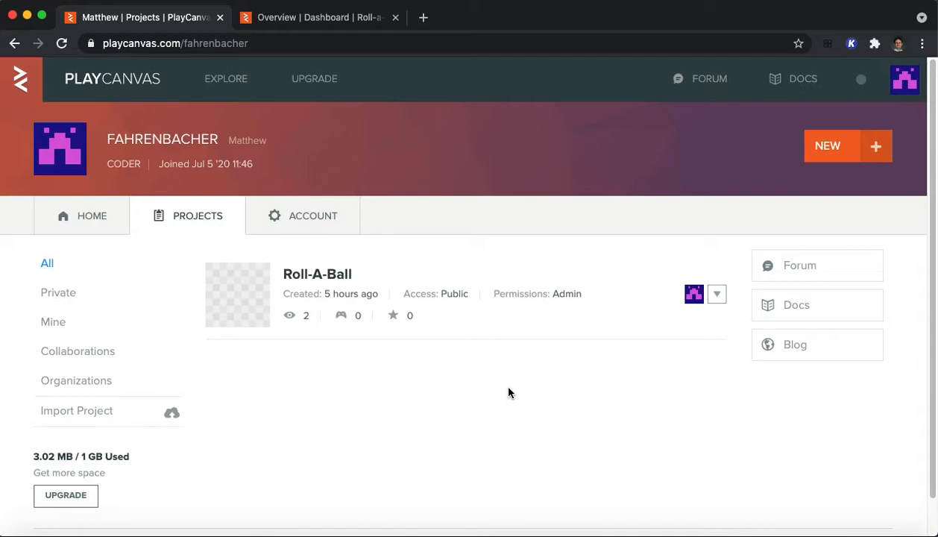
mouse_move(648, 225)
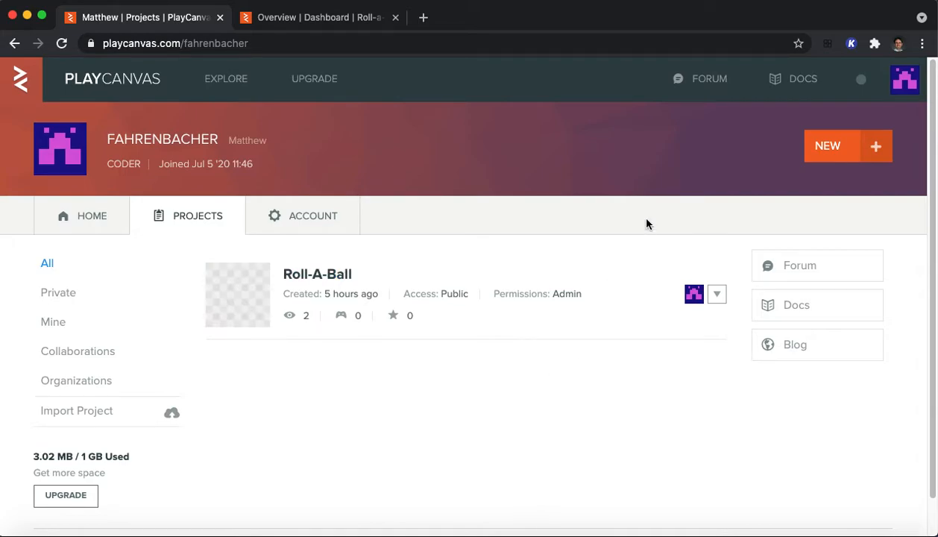
mouse_move(447, 388)
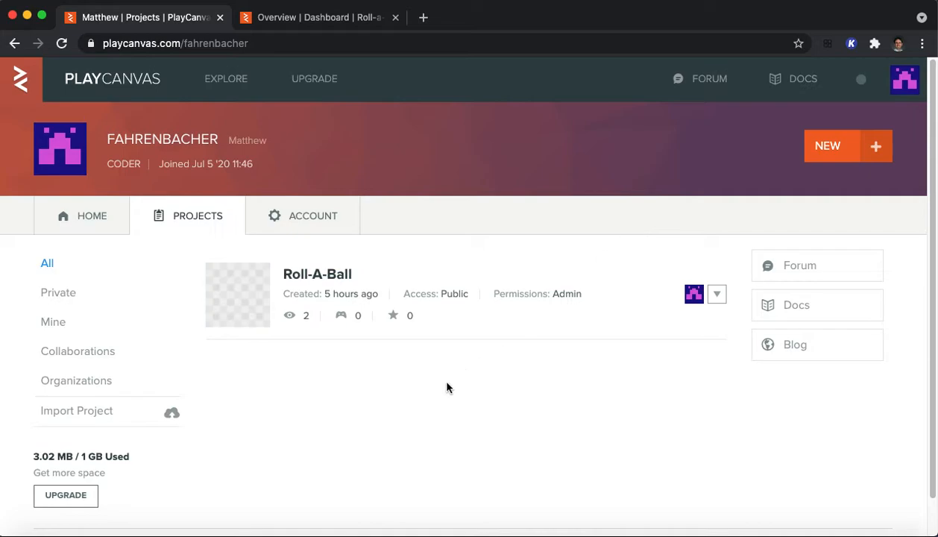
mouse_move(132, 470)
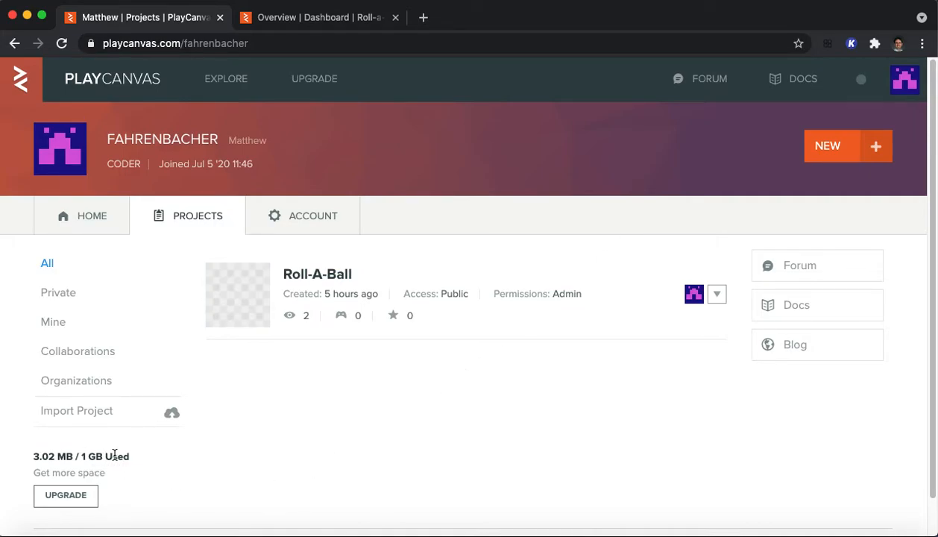
mouse_move(304, 448)
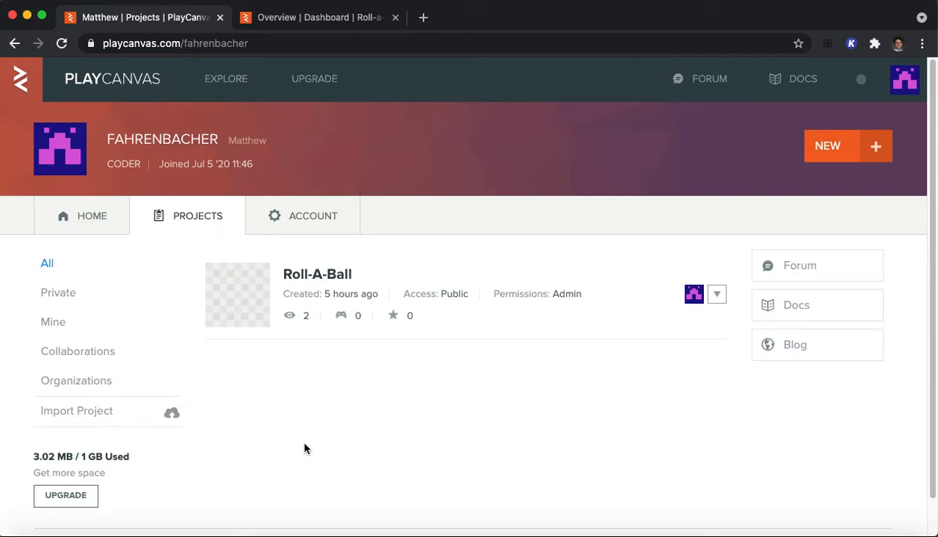
mouse_move(367, 417)
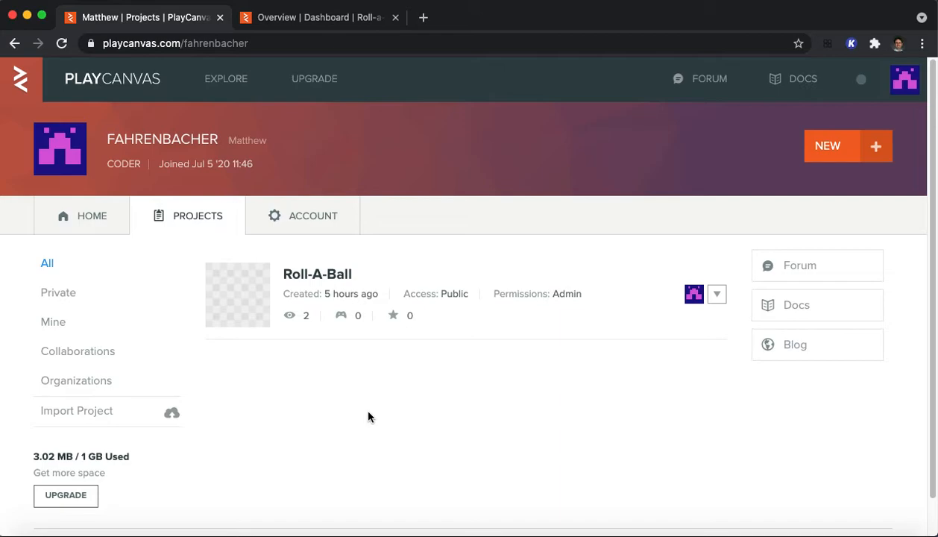
mouse_move(492, 380)
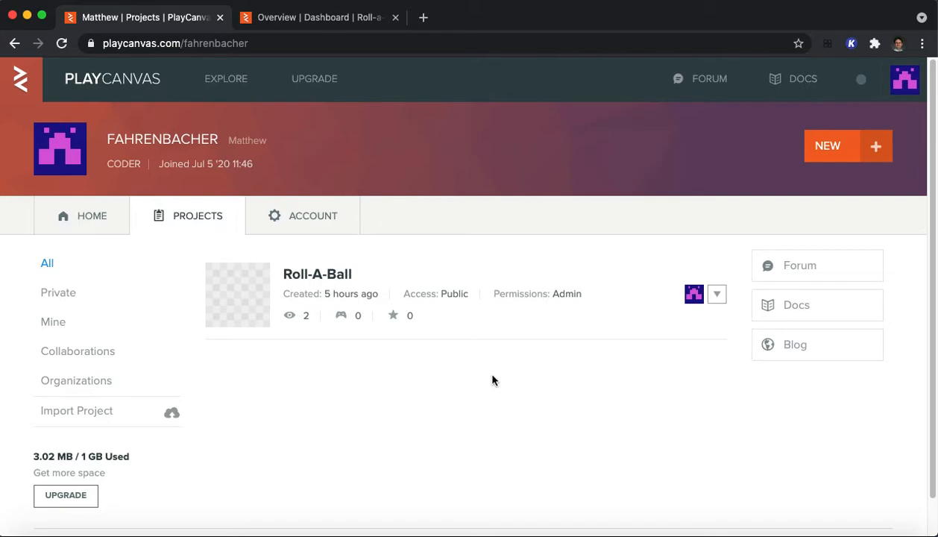
mouse_move(511, 377)
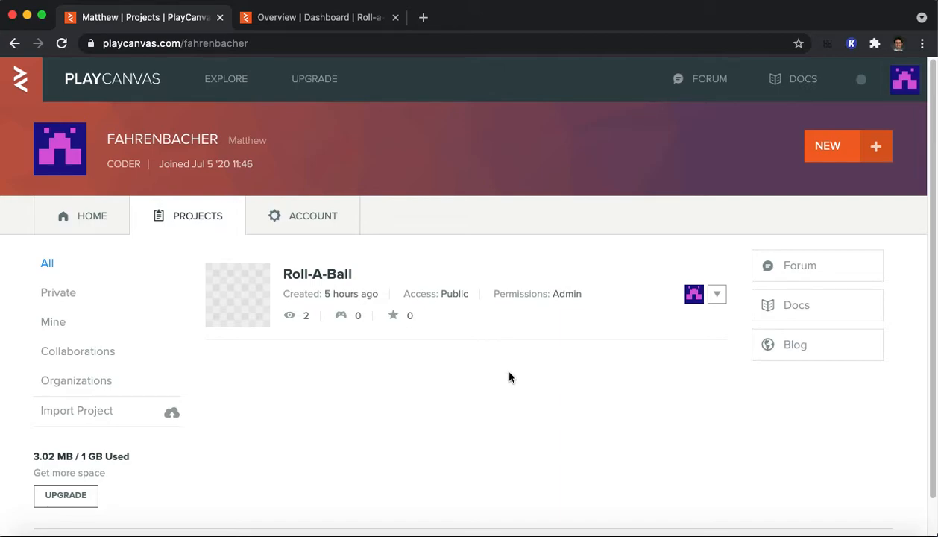
mouse_move(587, 367)
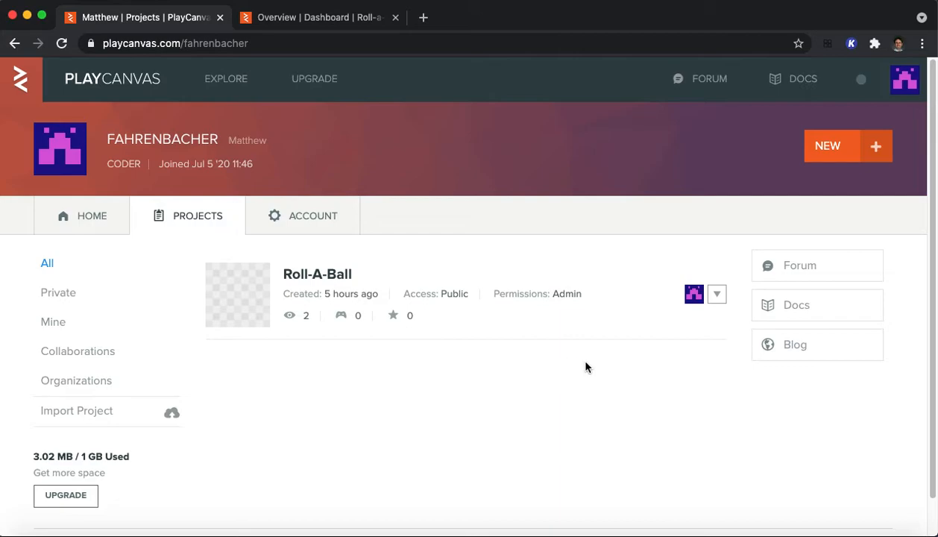
mouse_move(769, 378)
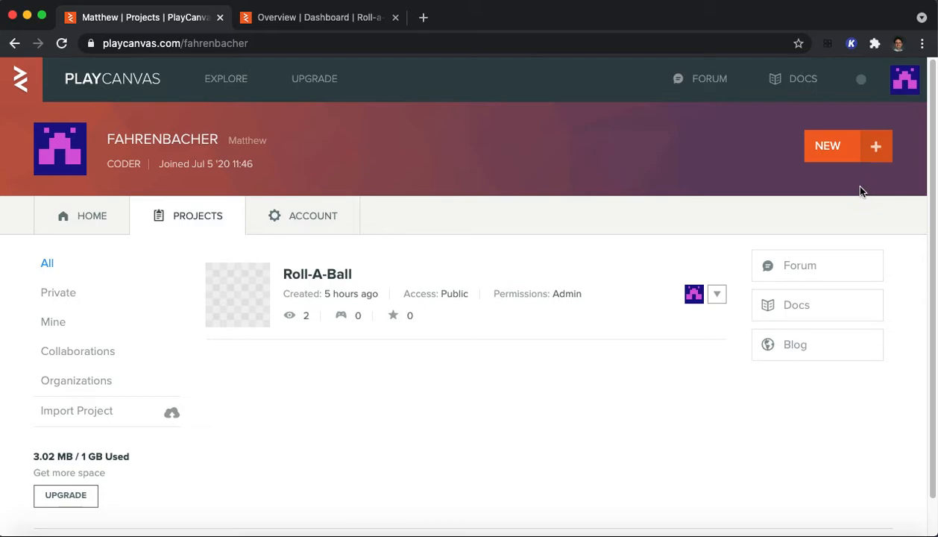
Create a new project named Roll-A-Ball Tutorial.
click(828, 146)
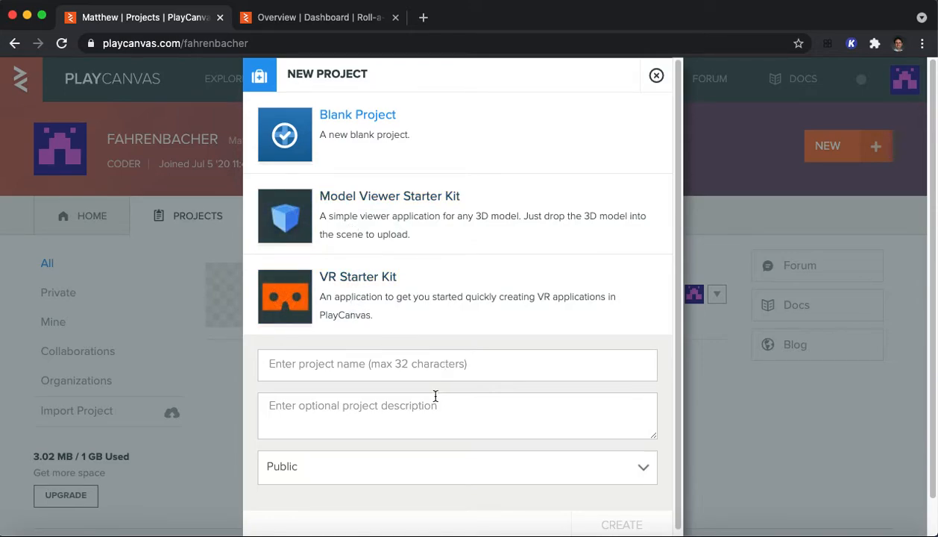
text(Roll)
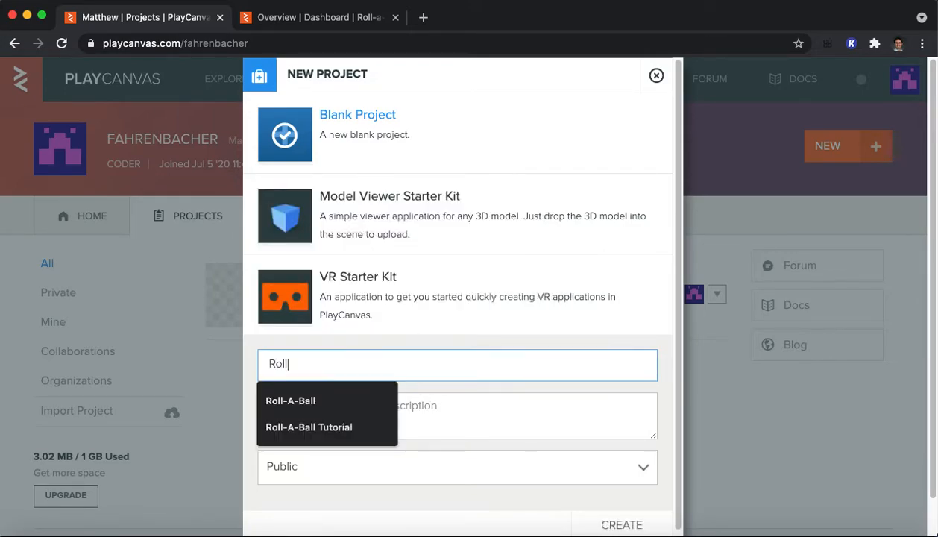
click(309, 427)
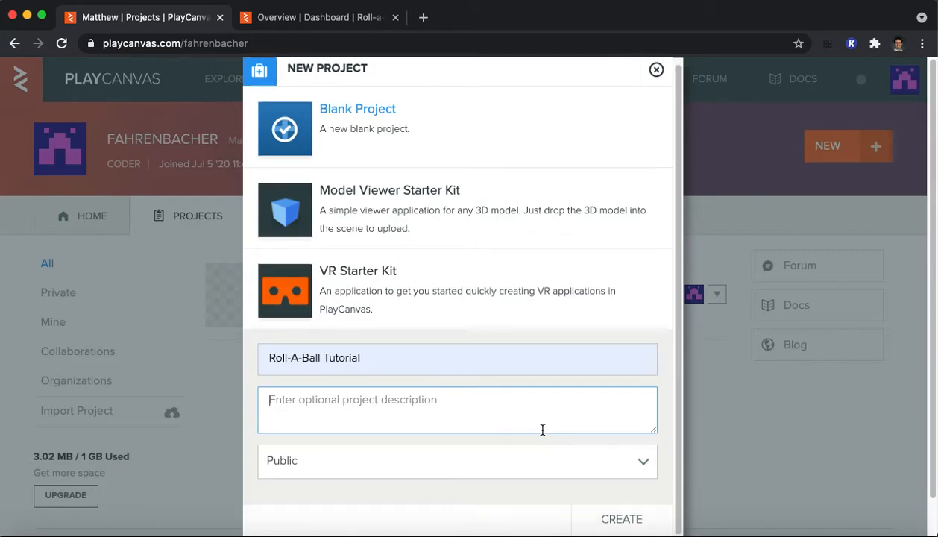
mouse_move(480, 471)
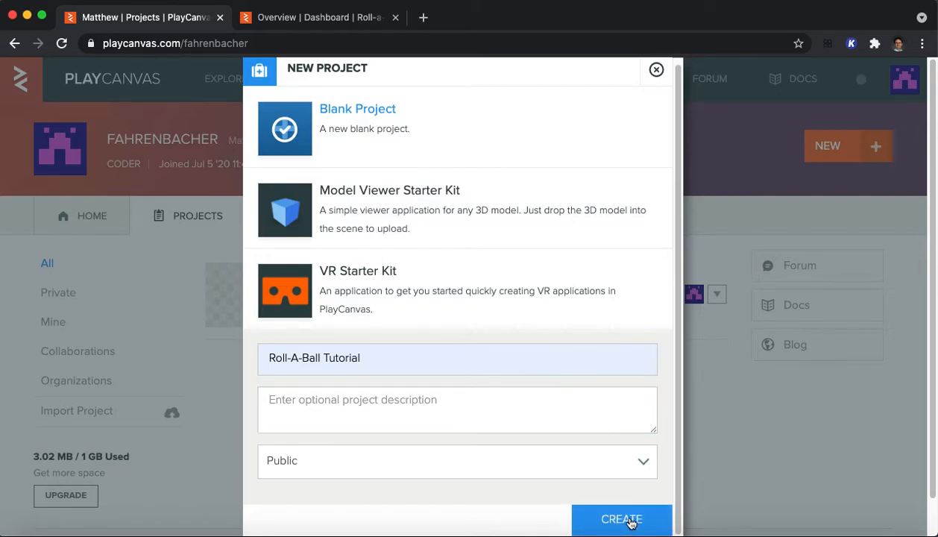
Open the Roll-A-Ball Tutorial project's page and launch it in the Editor.
click(621, 519)
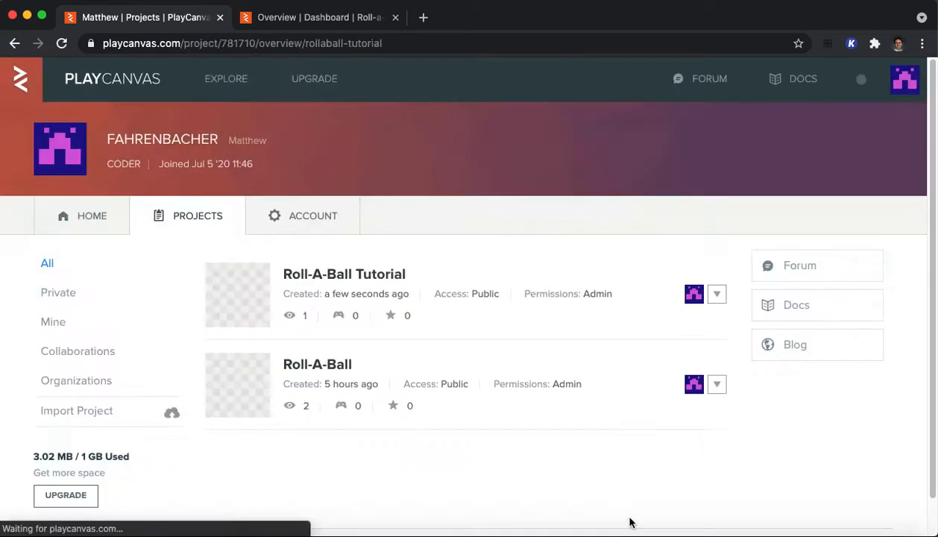
click(344, 274)
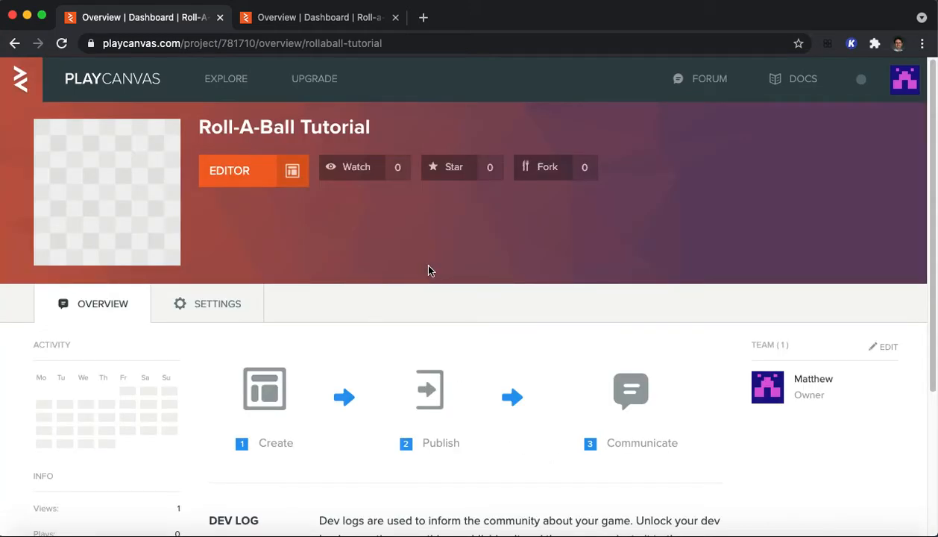
mouse_move(334, 219)
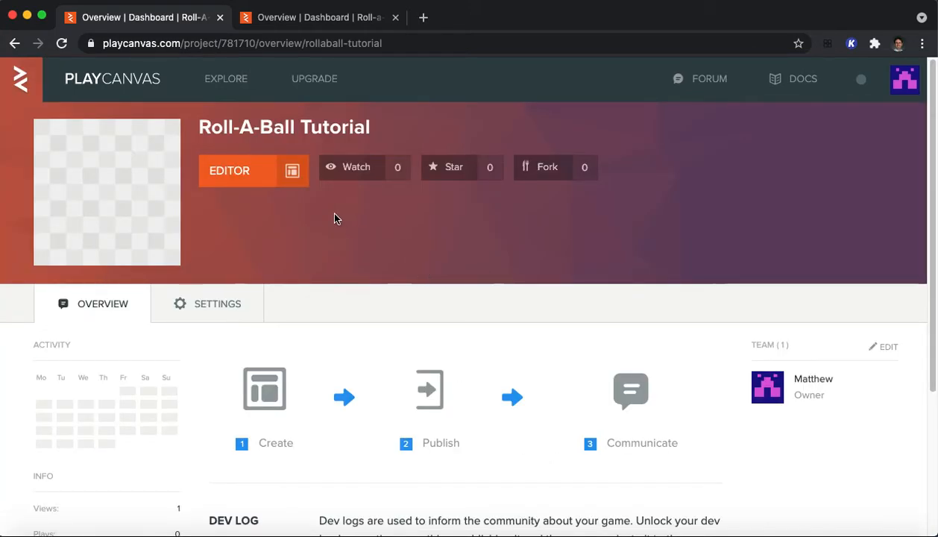
mouse_move(239, 173)
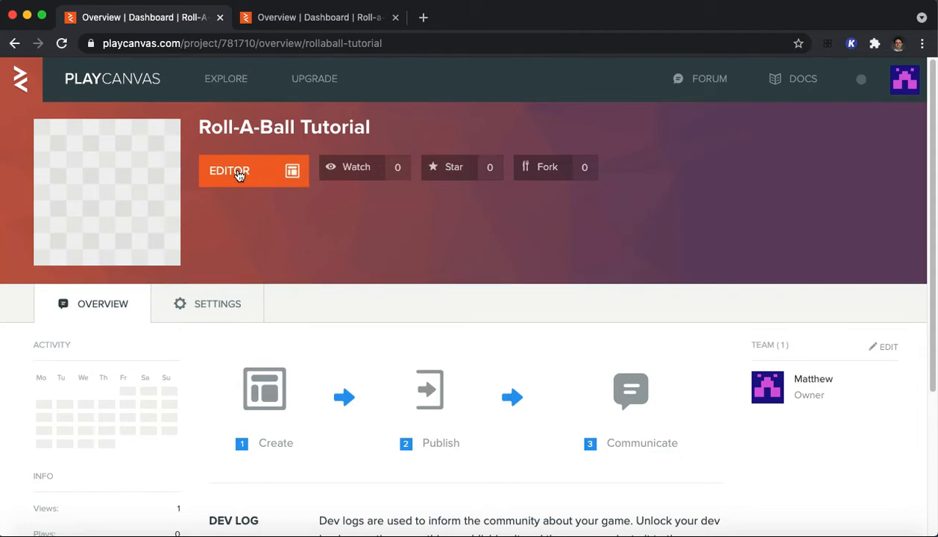
click(239, 171)
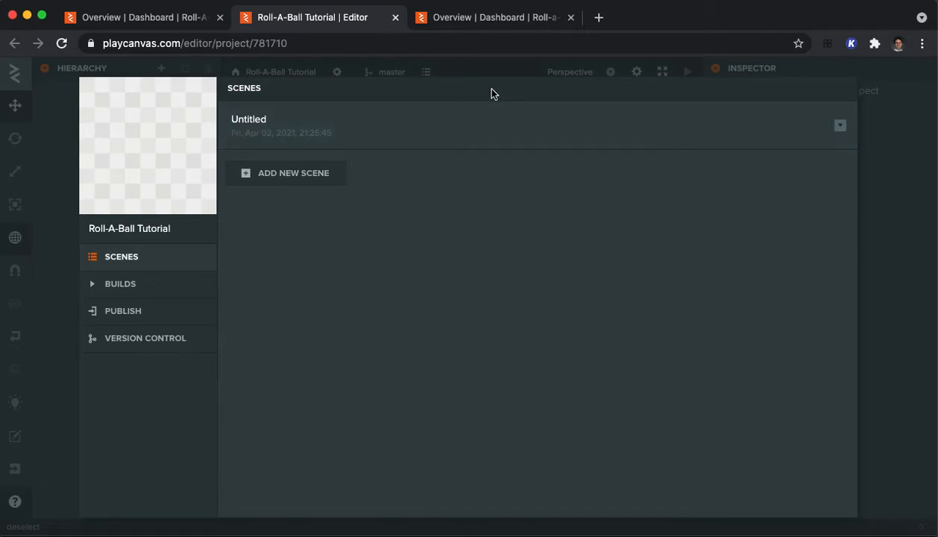
mouse_move(276, 252)
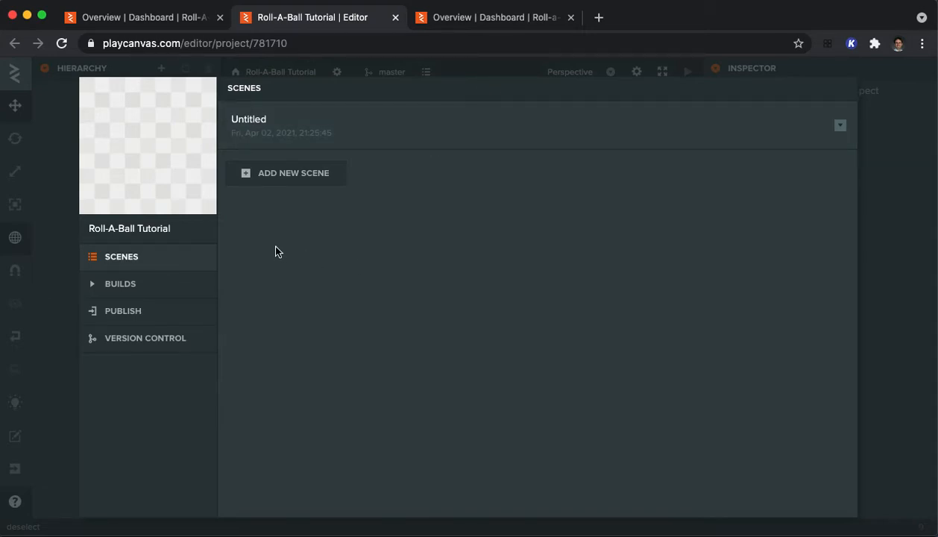
mouse_move(555, 215)
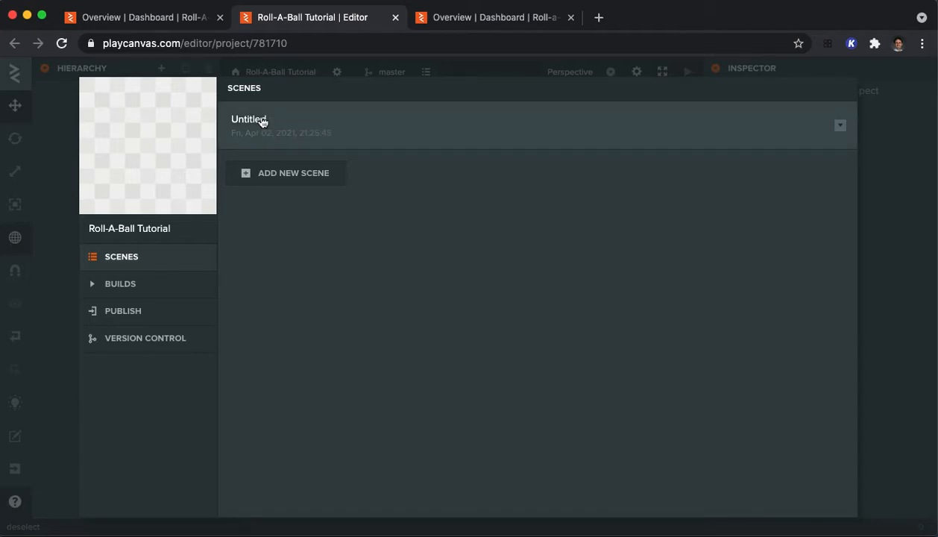
Open the Untitled scene and enter 'Main' as its scene name.
double_click(248, 119)
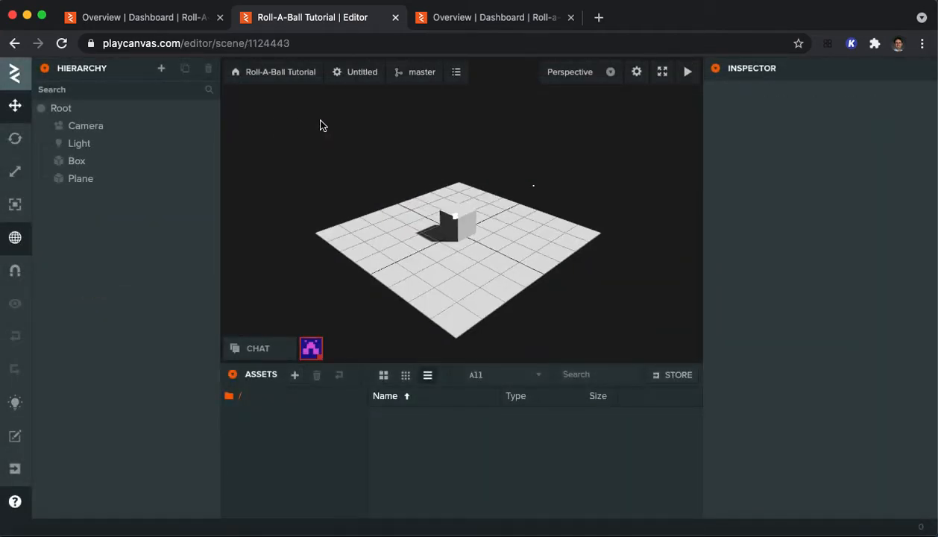
click(361, 72)
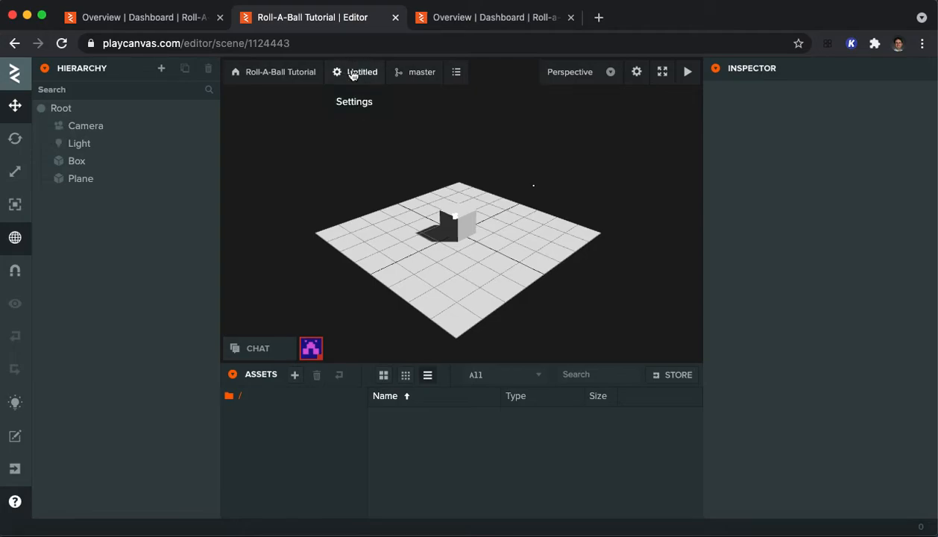
click(362, 72)
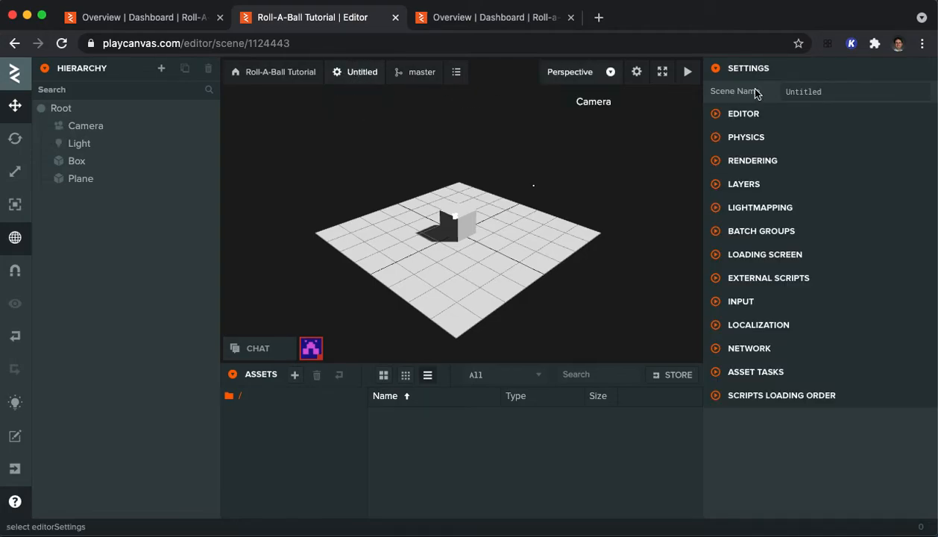
text(Main)
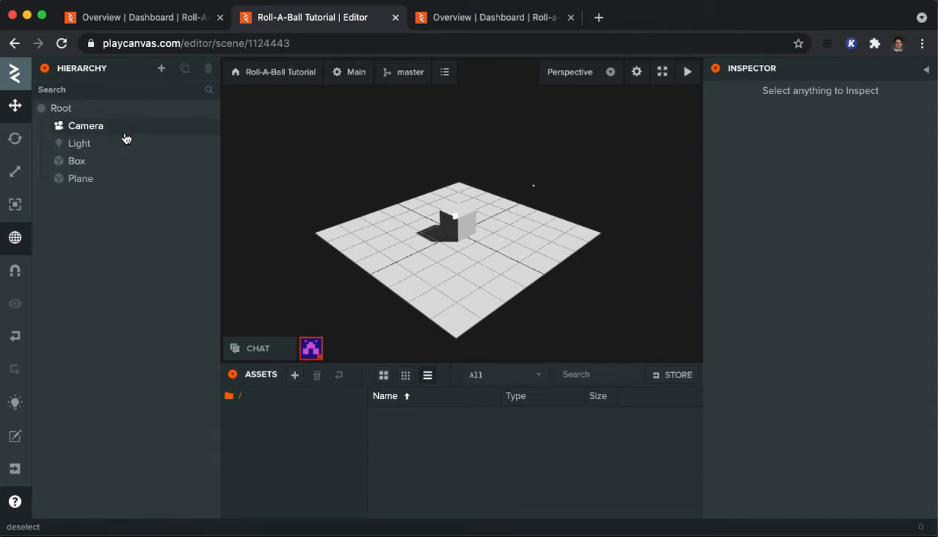
mouse_move(121, 135)
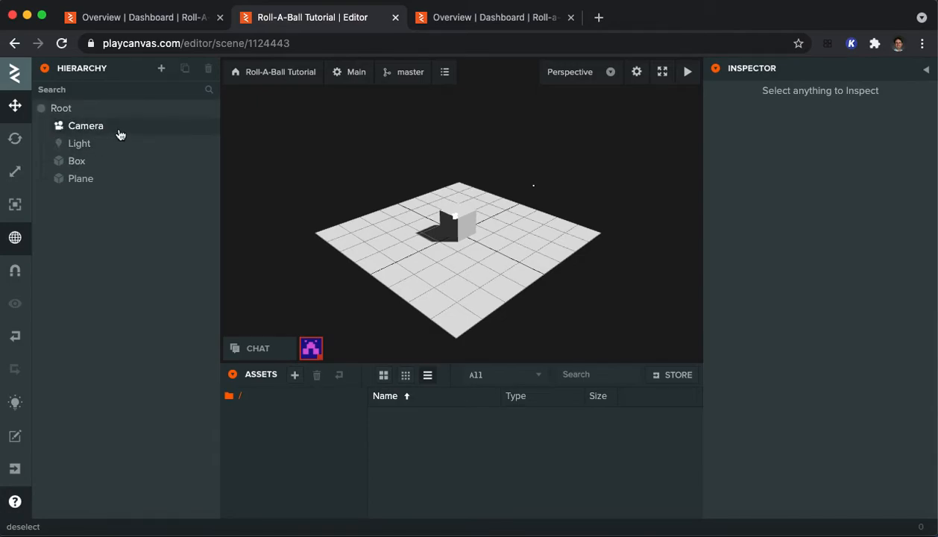
Inspect the Camera, return the viewport to Perspective, then inspect the Light and Box.
click(85, 126)
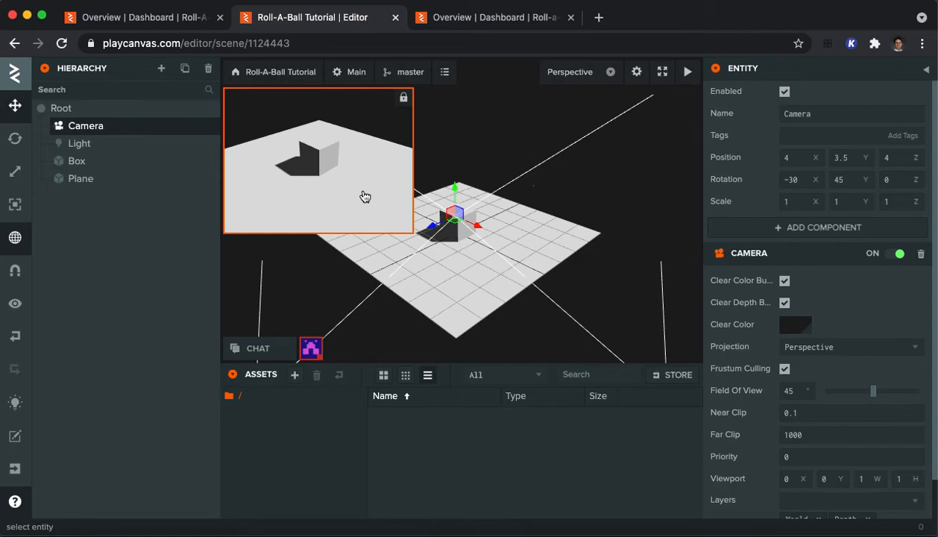
mouse_move(346, 172)
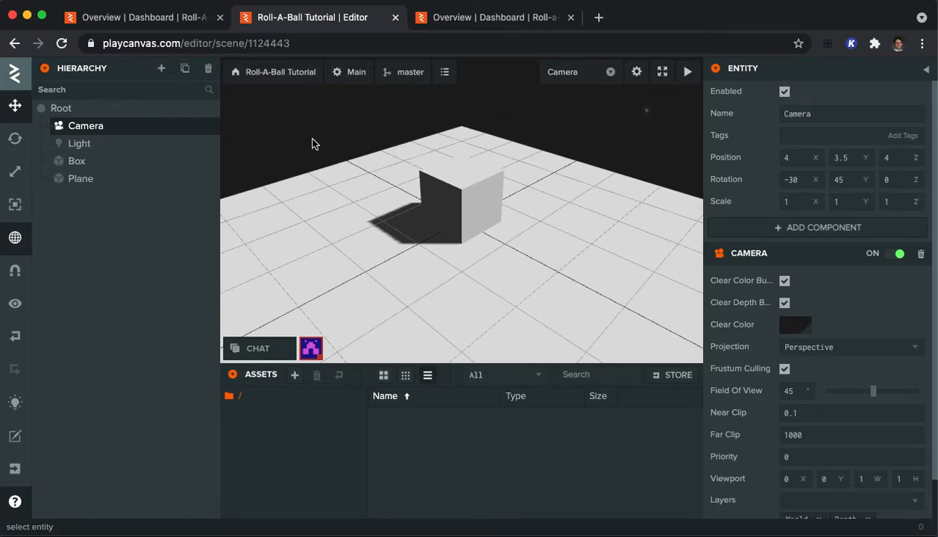
mouse_move(477, 141)
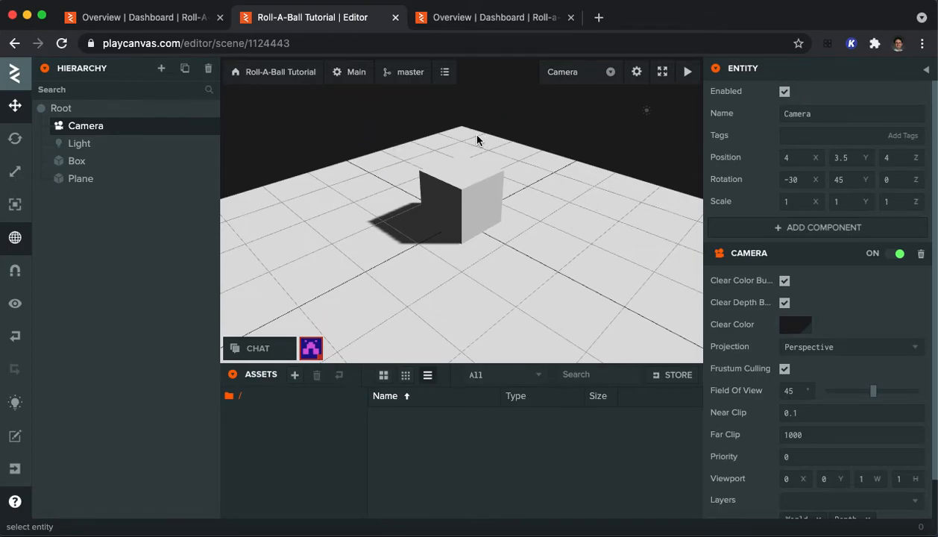
click(580, 72)
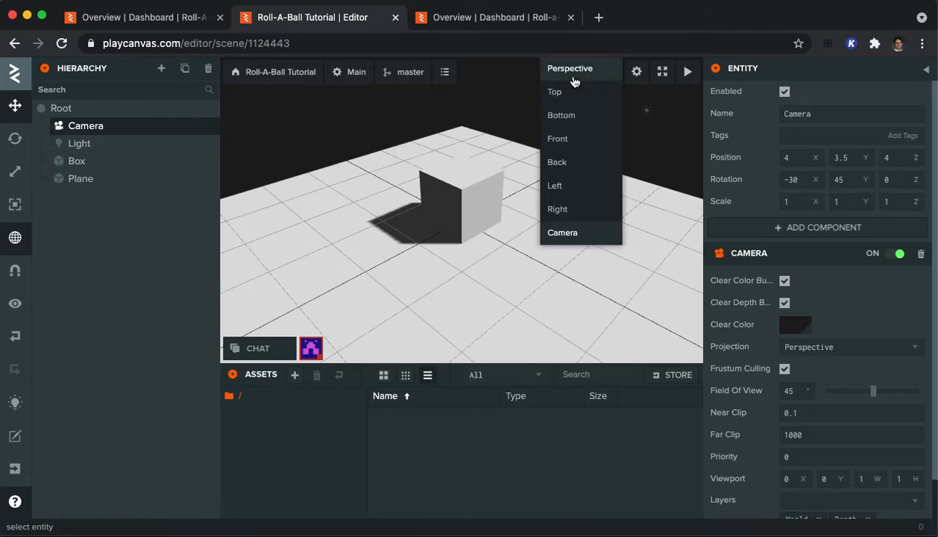
click(563, 232)
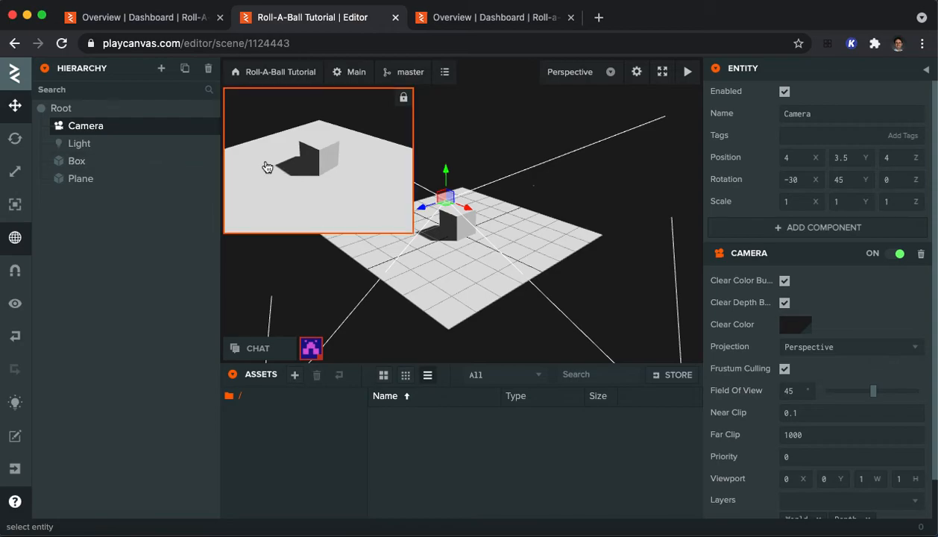
mouse_move(414, 216)
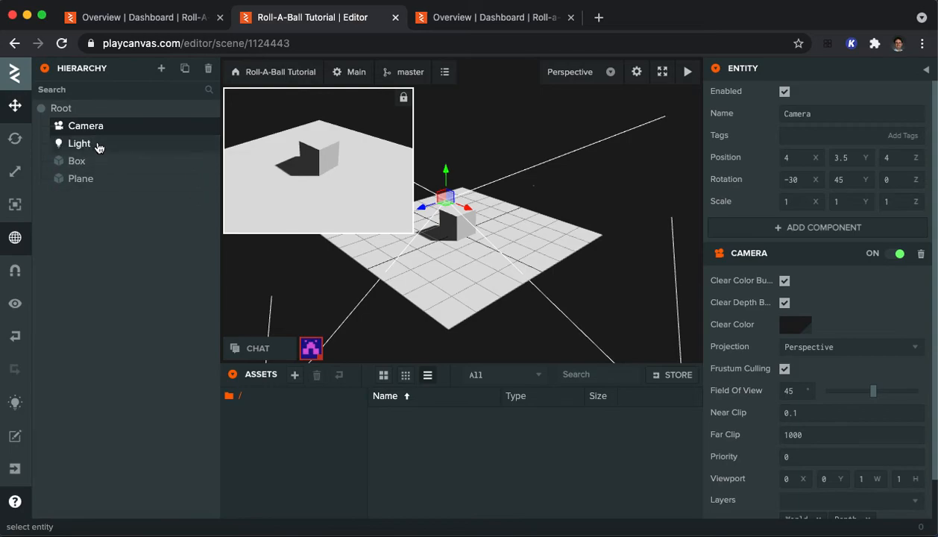
click(79, 143)
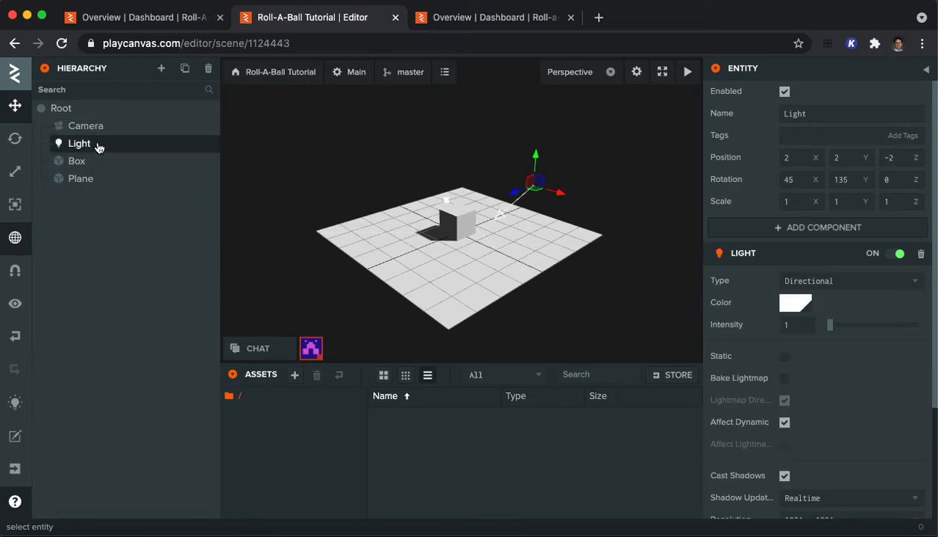
click(77, 161)
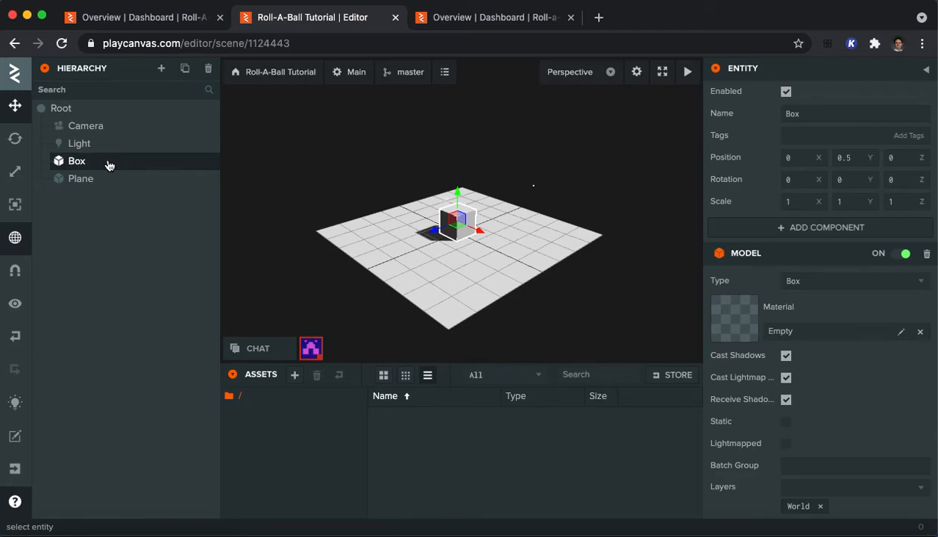
mouse_move(99, 167)
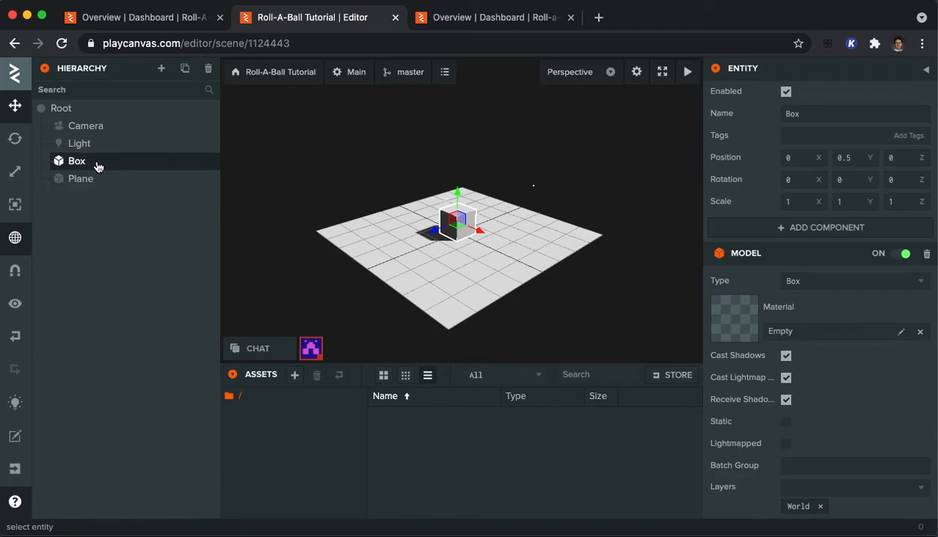
mouse_move(126, 167)
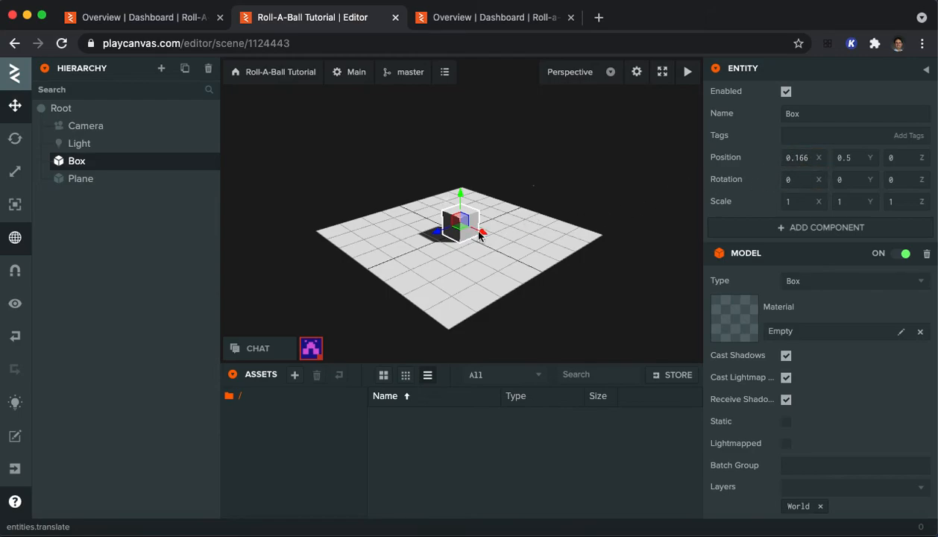
Drag the Box with the translate gizmo to roughly 0.68, 0.66, 0.90.
drag(467, 220, 442, 216)
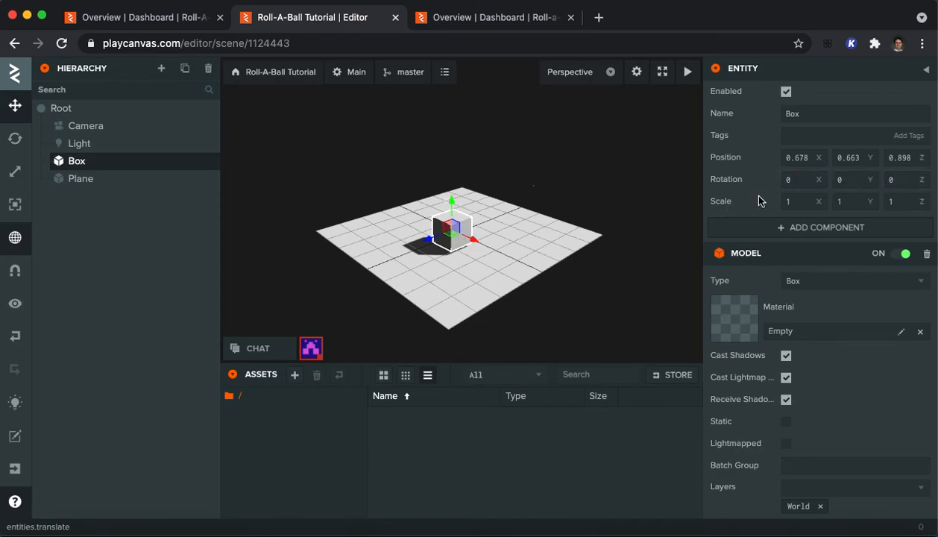
click(804, 202)
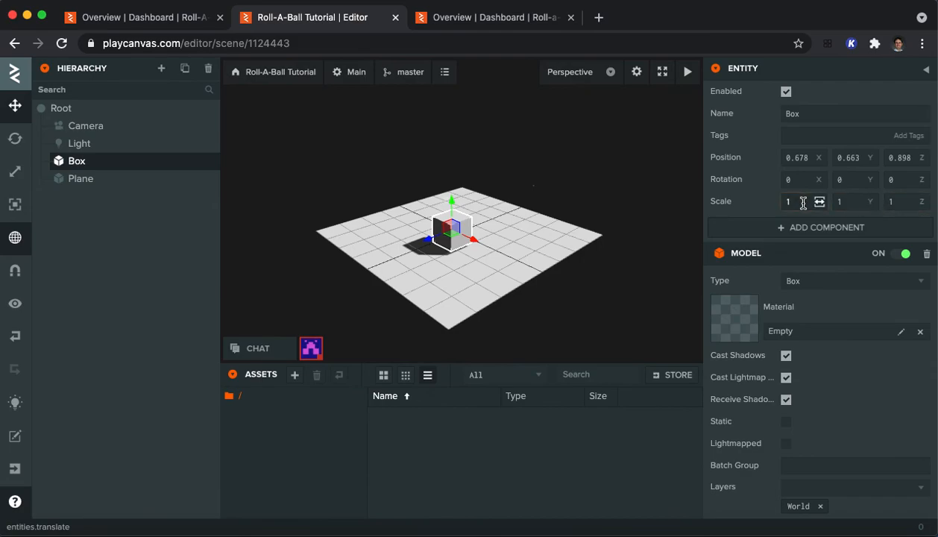
click(79, 178)
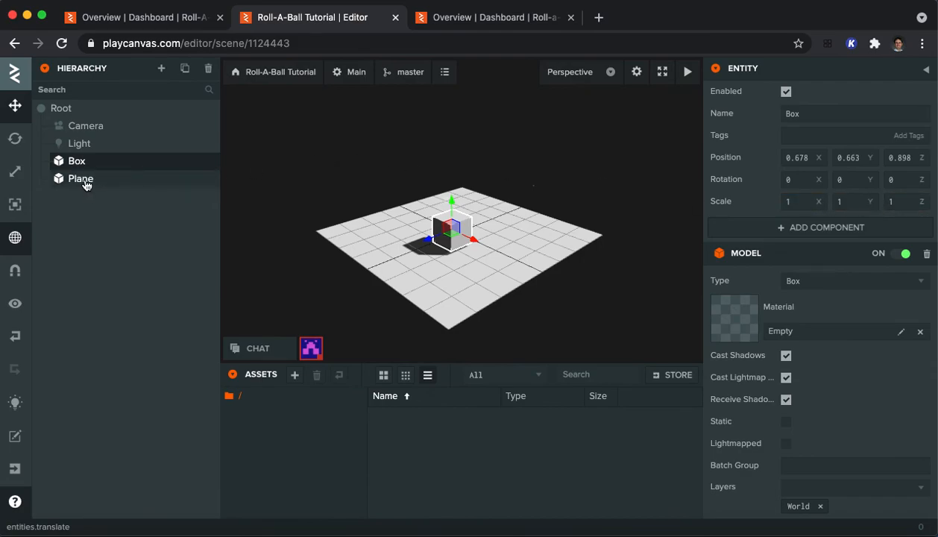
Select the Plane to view its properties: centred at origin, scale 8, 1, 8.
click(81, 178)
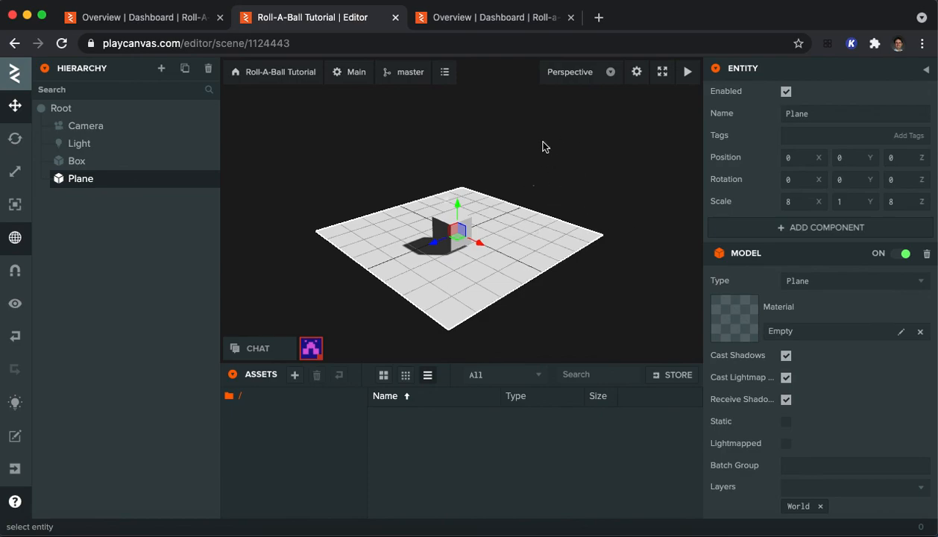
mouse_move(499, 146)
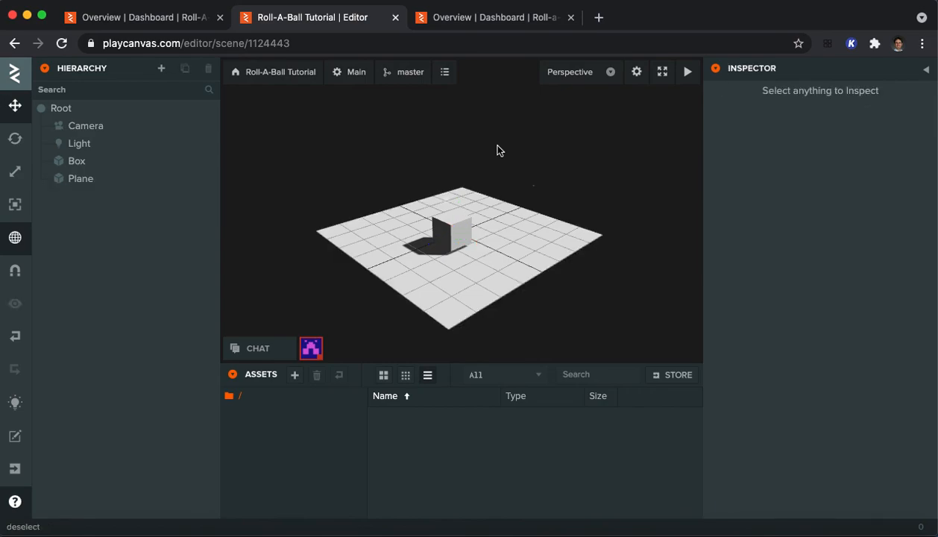
mouse_move(495, 132)
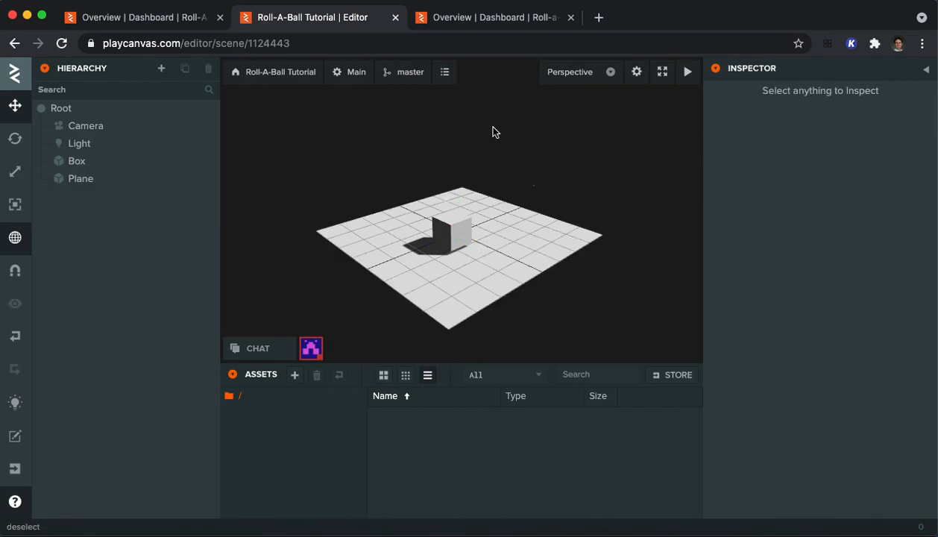
mouse_move(511, 120)
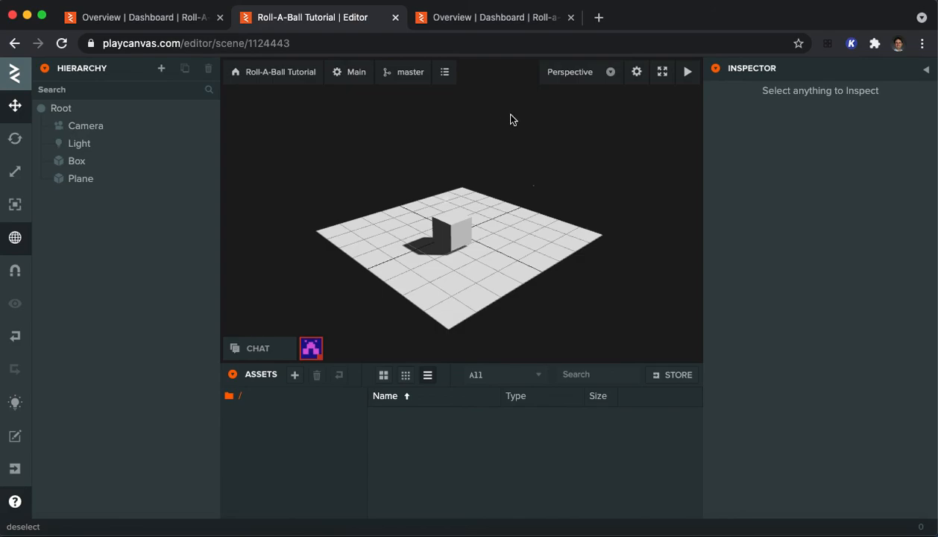